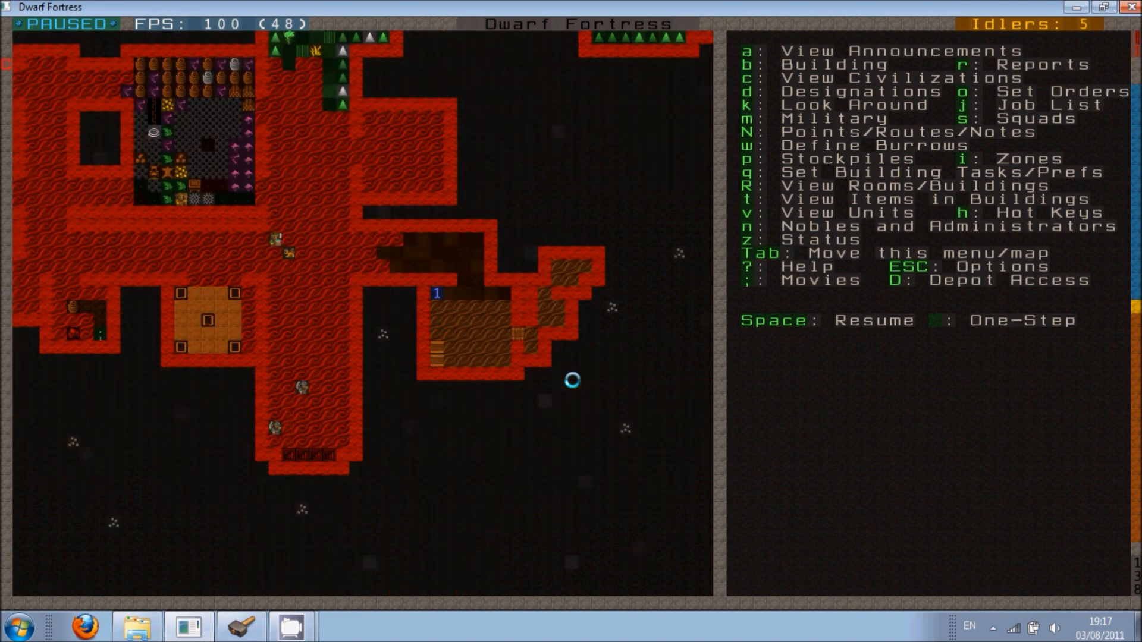
Unpause and view the flooded cave level beside the long dug tunnel
{"action": "scroll", "scroll_direction": "left", "scroll_amount": 3}
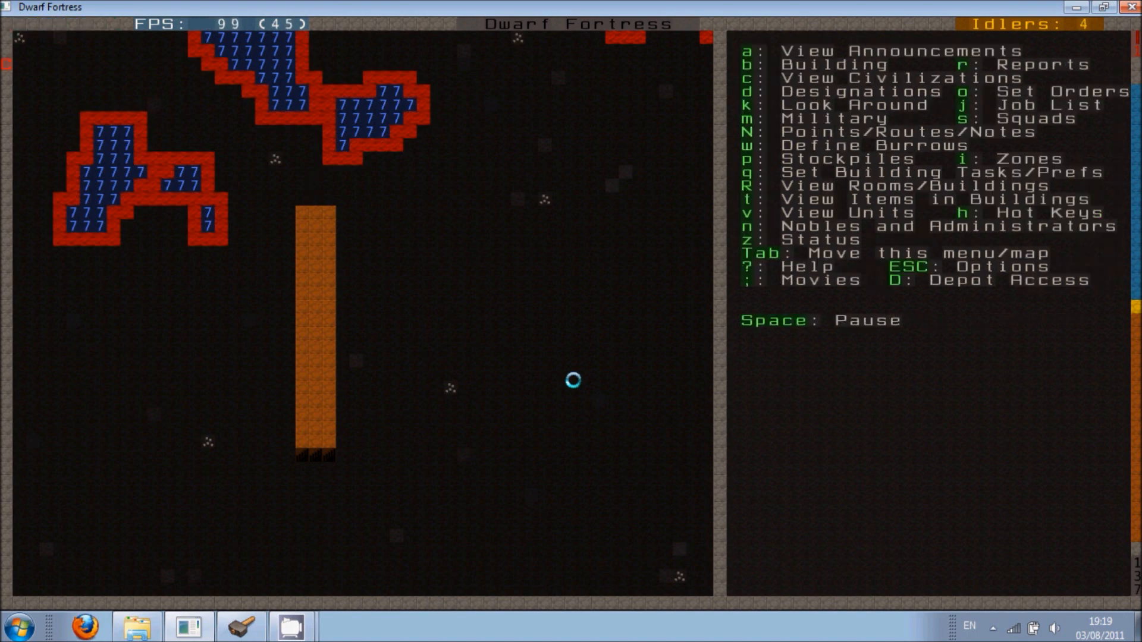
{"action": "key", "text": "space"}
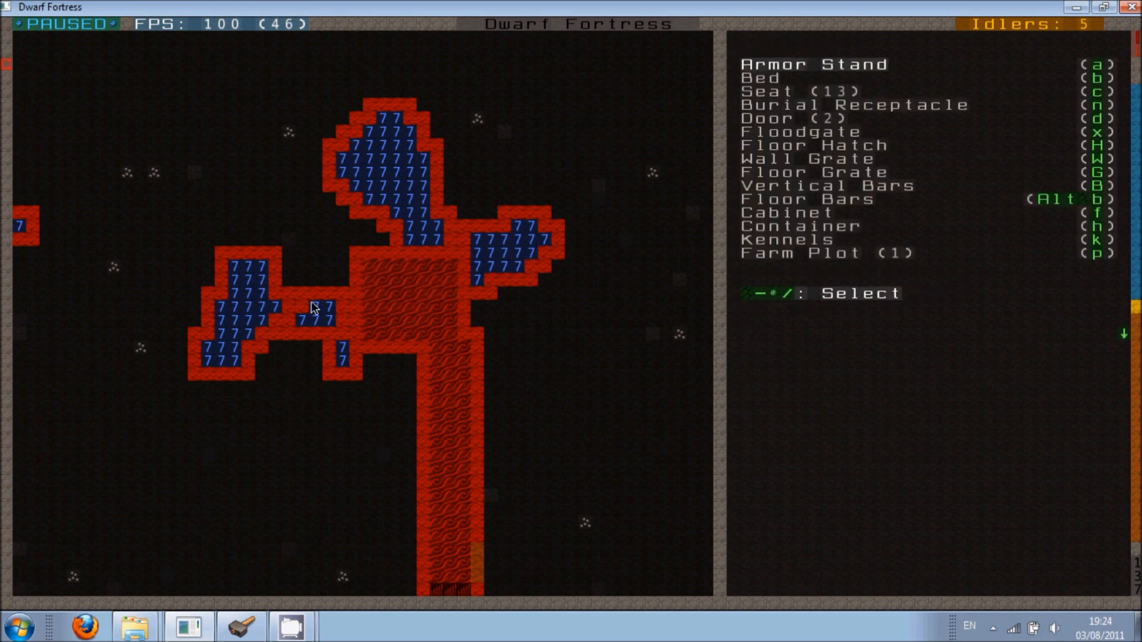
Place a farm plot over the dug chamber floor next to the flooded caverns
{"action": "key", "text": "Escape"}
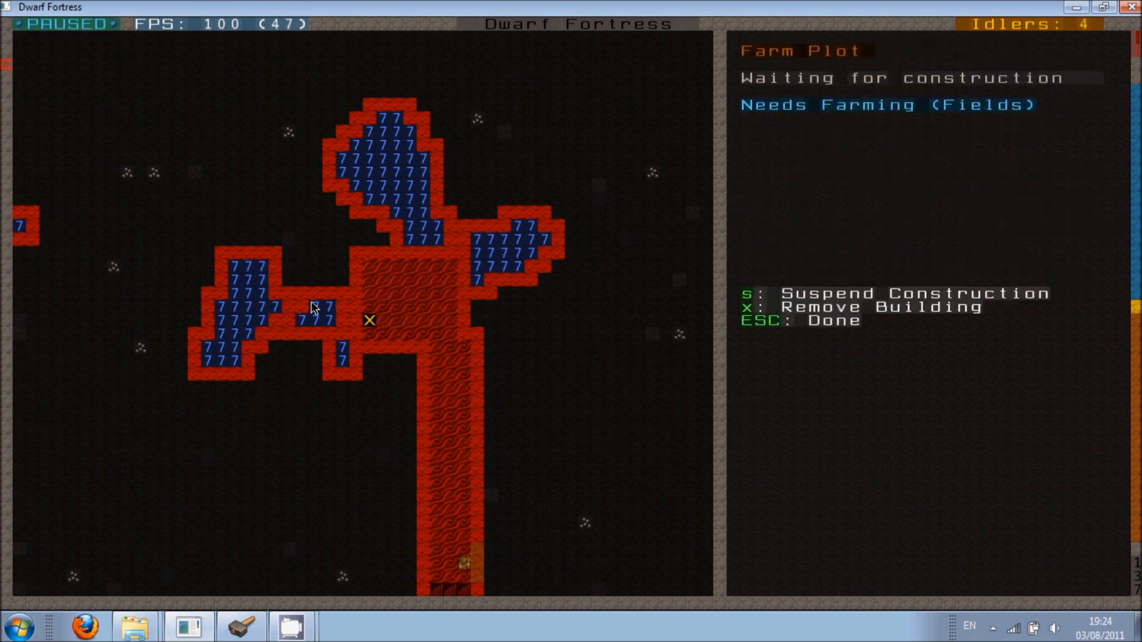
Leave the farm plot view and resume play as water floods the chamber
{"action": "key", "text": "Escape"}
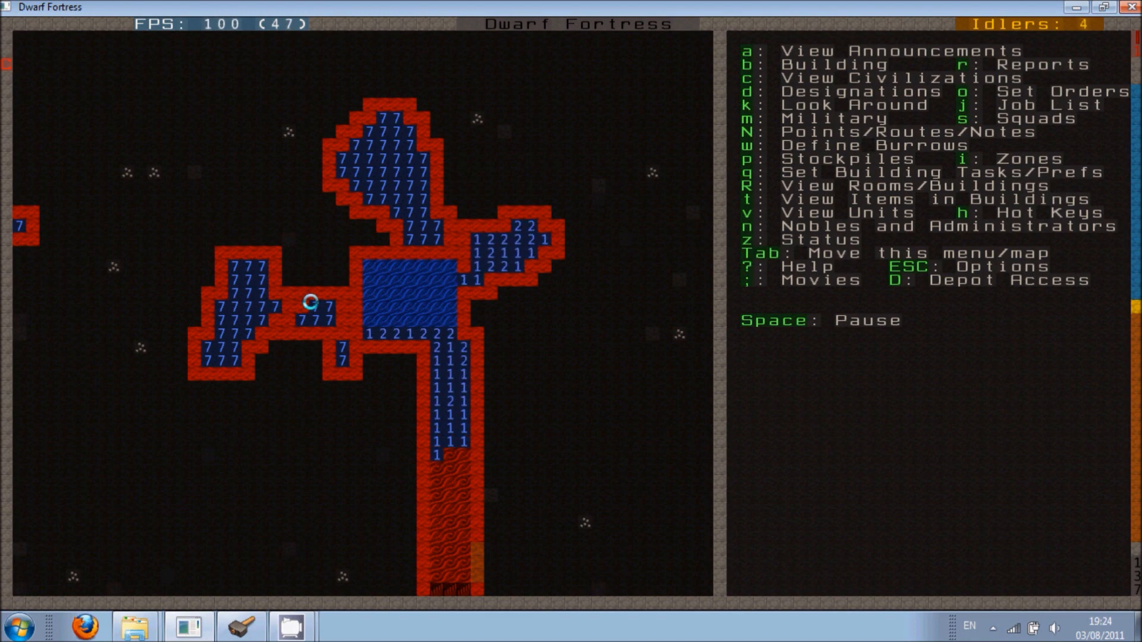
{"action": "key", "text": "d"}
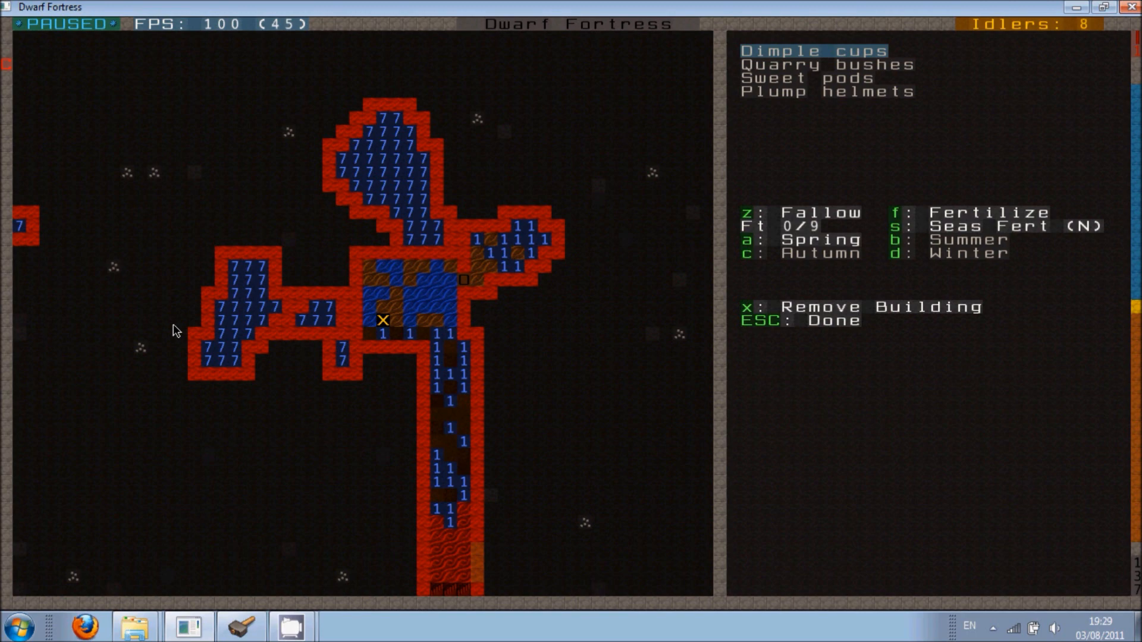
Choose the underground farm plot's seasonal crop among Dimple cups, Plump helmets and Quarry bushes
{"action": "left_click", "coordinate": [174, 325]}
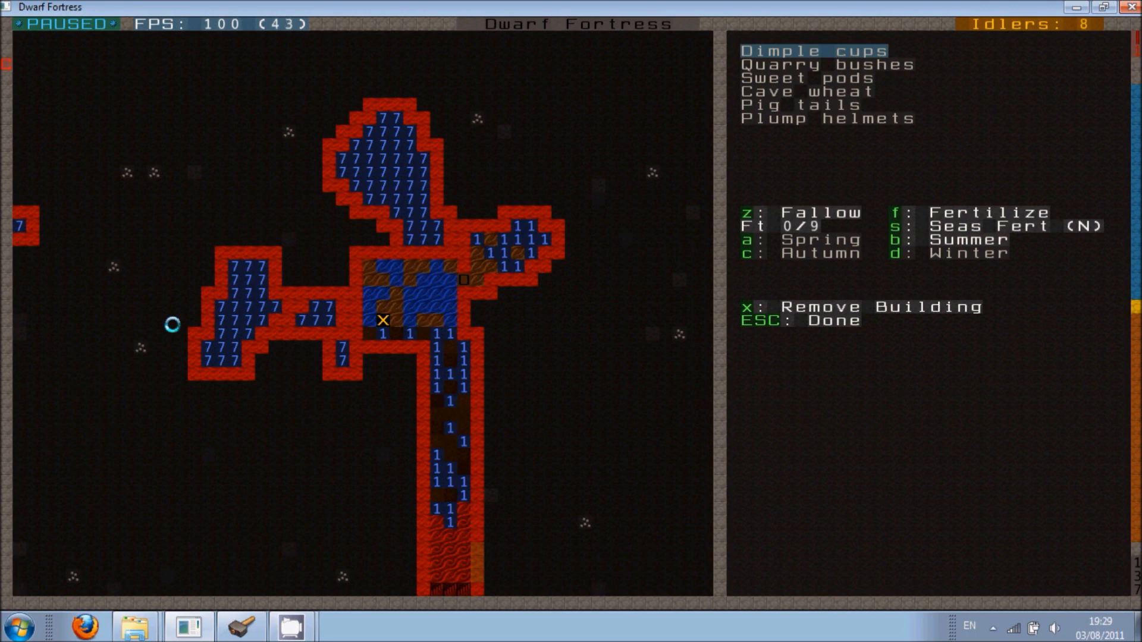
{"action": "key", "text": "down"}
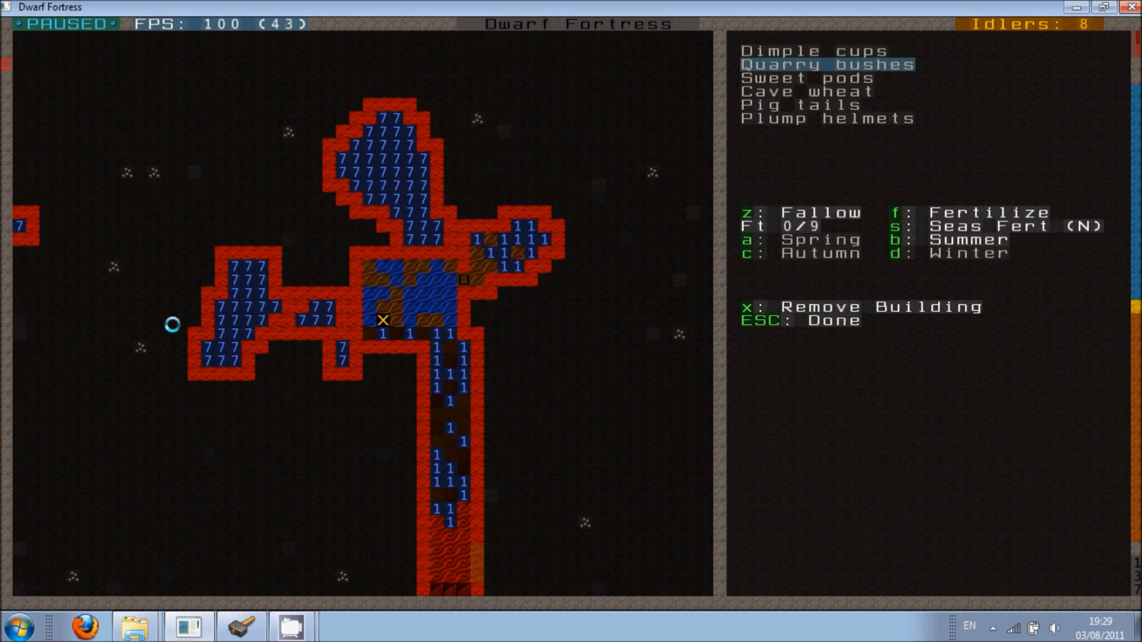
{"action": "key", "text": "up"}
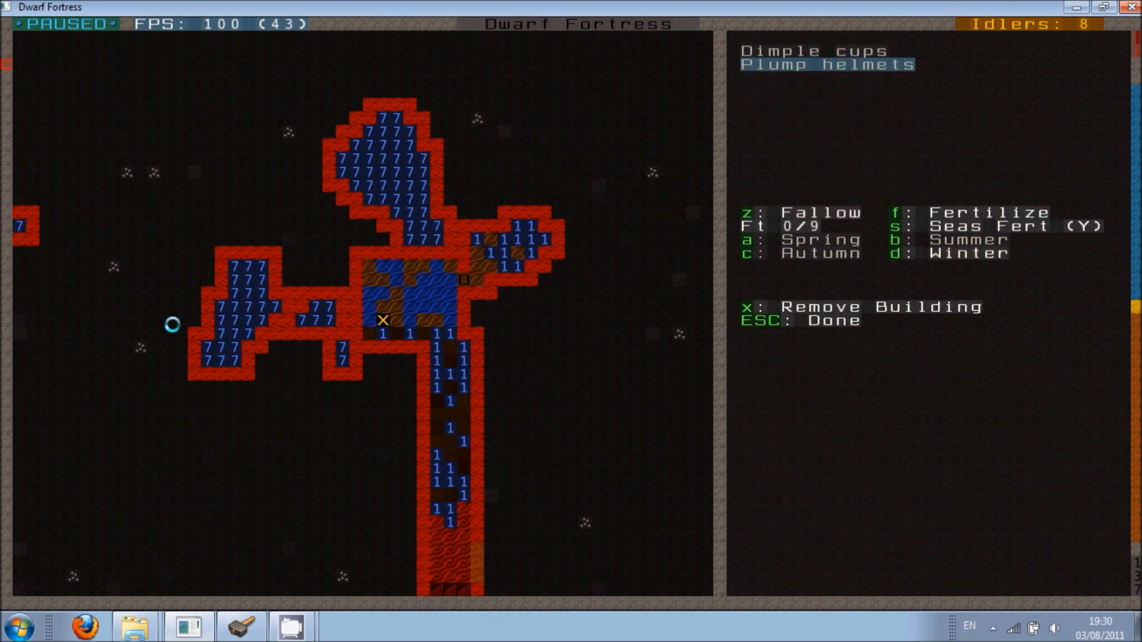
{"action": "key", "text": "Escape"}
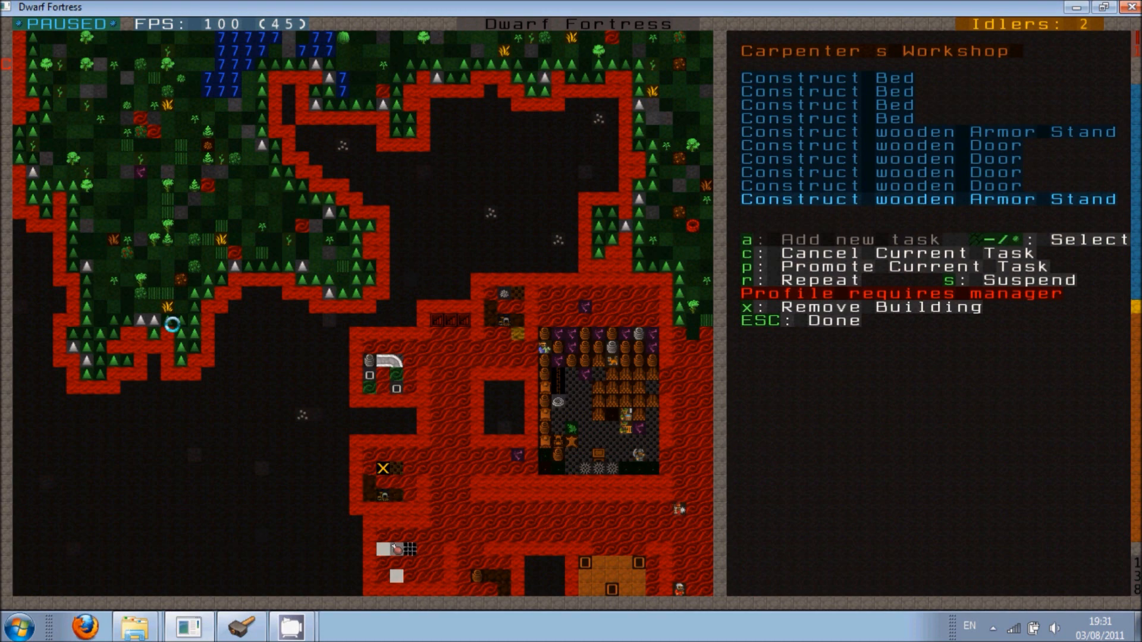
Close the carpenter's workshop queue and bring up the stockpile settings menu
{"action": "key", "text": "Escape"}
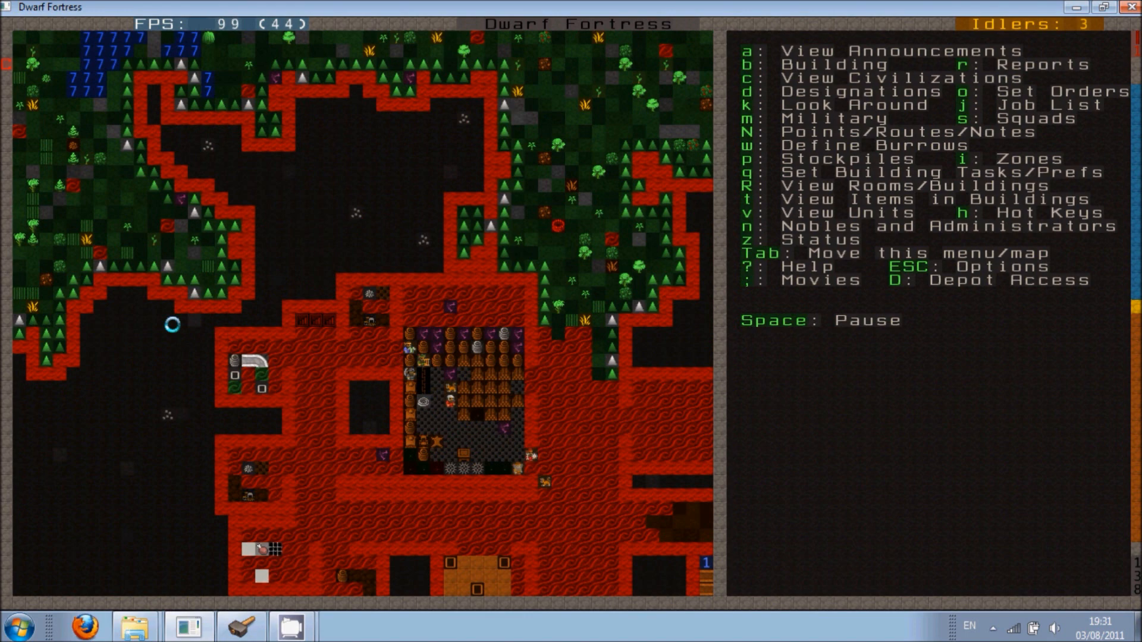
{"action": "key", "text": "p"}
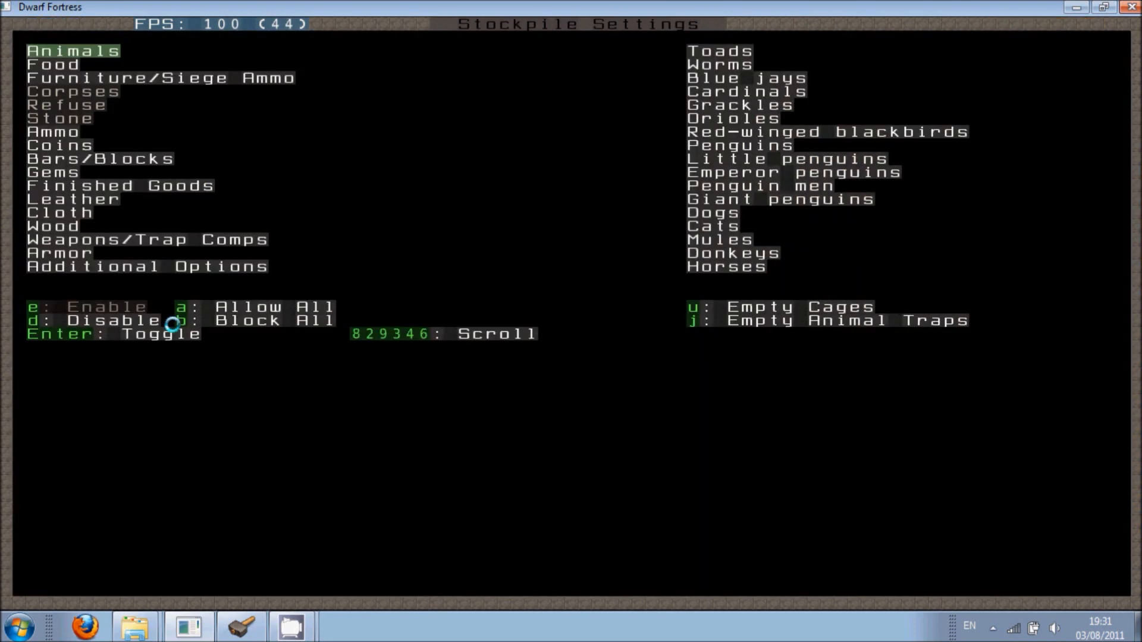
Exit the stockpile settings and designation menu back to the fortress view
{"action": "key", "text": "Escape"}
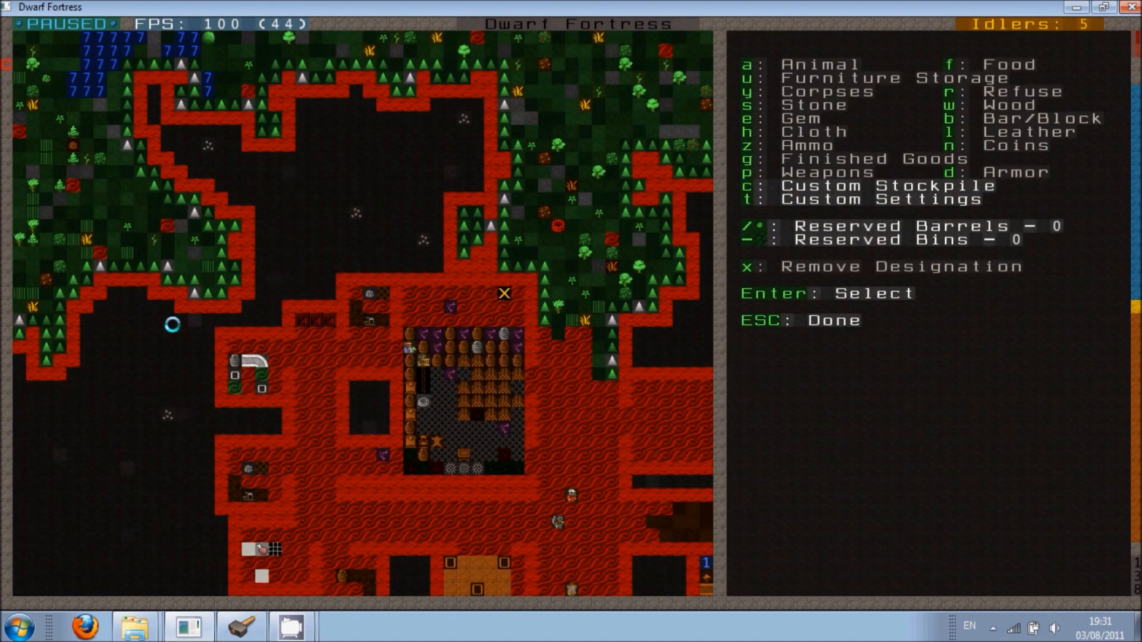
{"action": "key", "text": "Escape"}
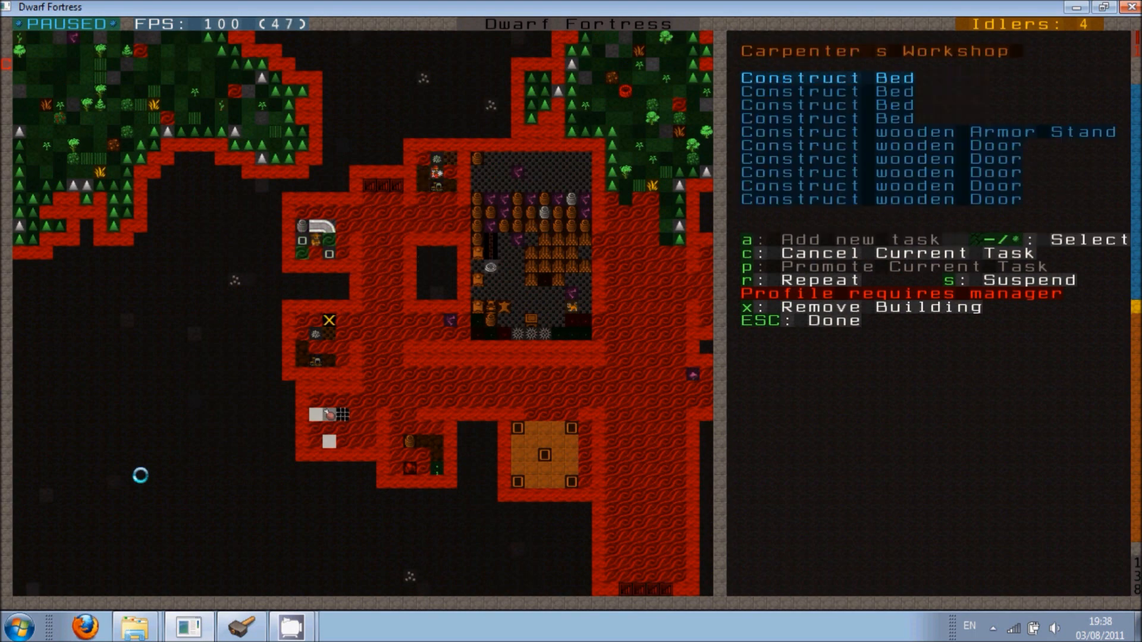
Queue an easy meal to be prepared at the kitchen and return to the main view
{"action": "key", "text": "Escape"}
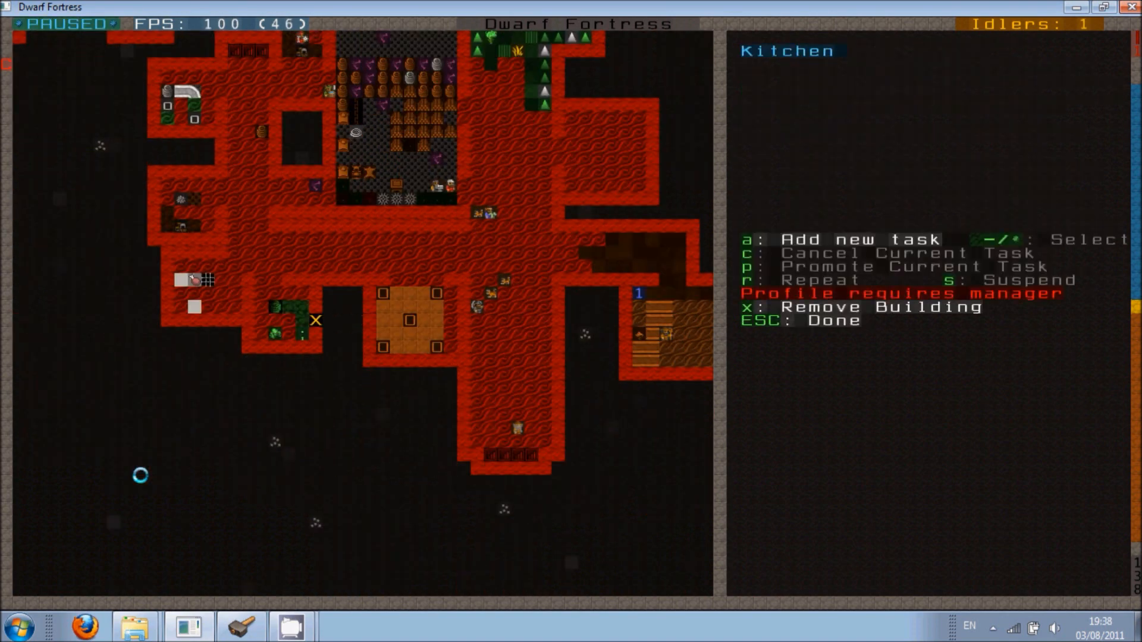
{"action": "key", "text": "a"}
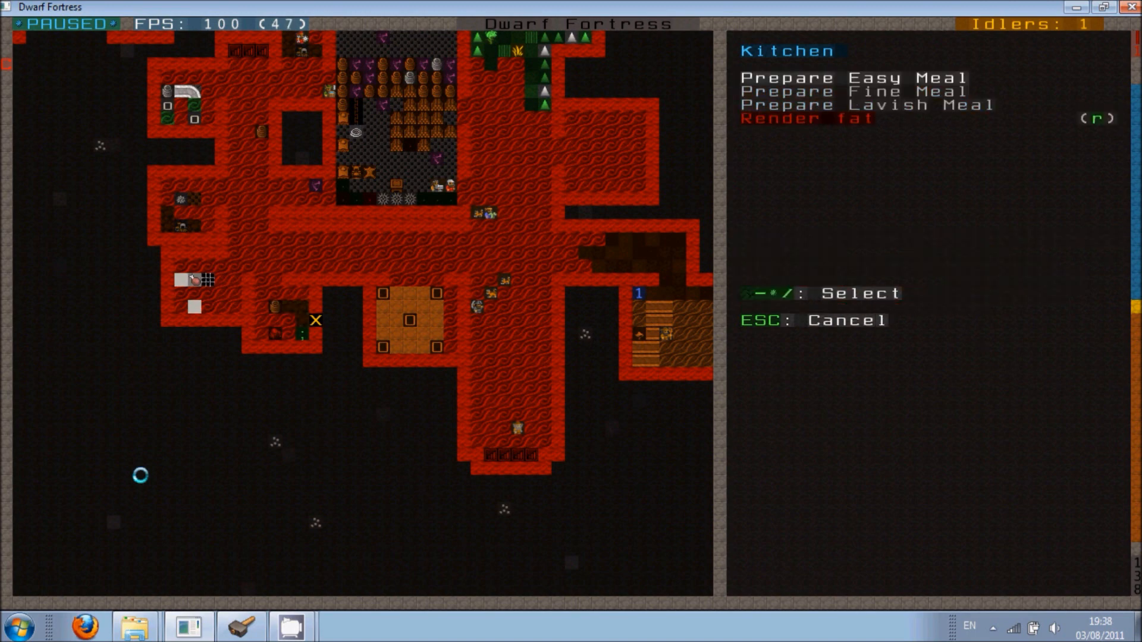
{"action": "key", "text": "Escape"}
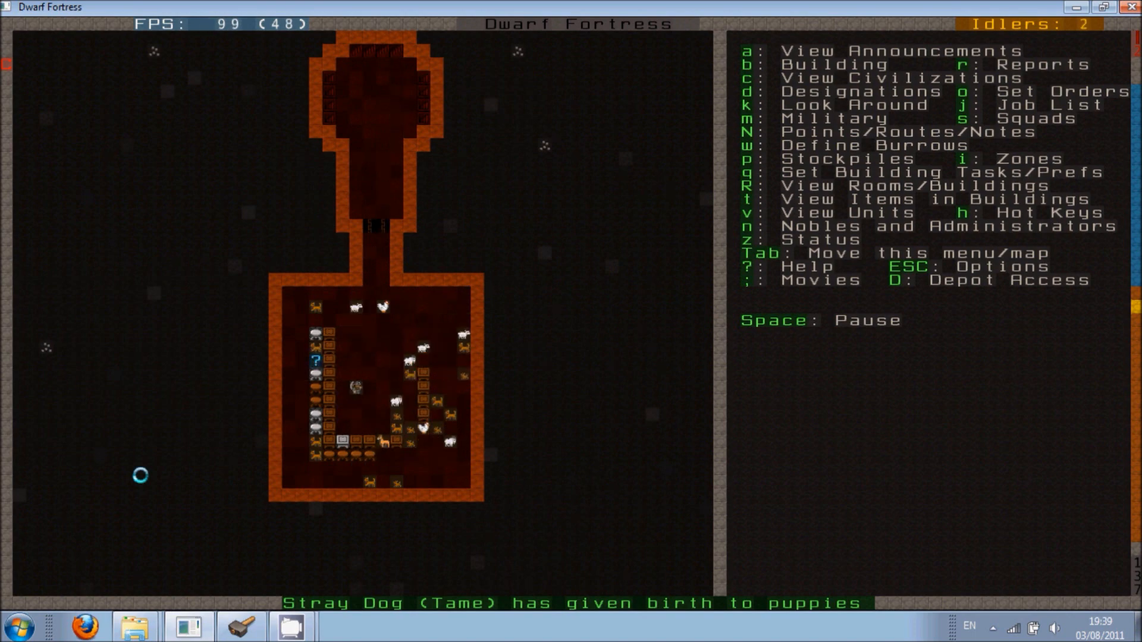
Place a table in the dining hall and back out of placing a chair
{"action": "key", "text": "d"}
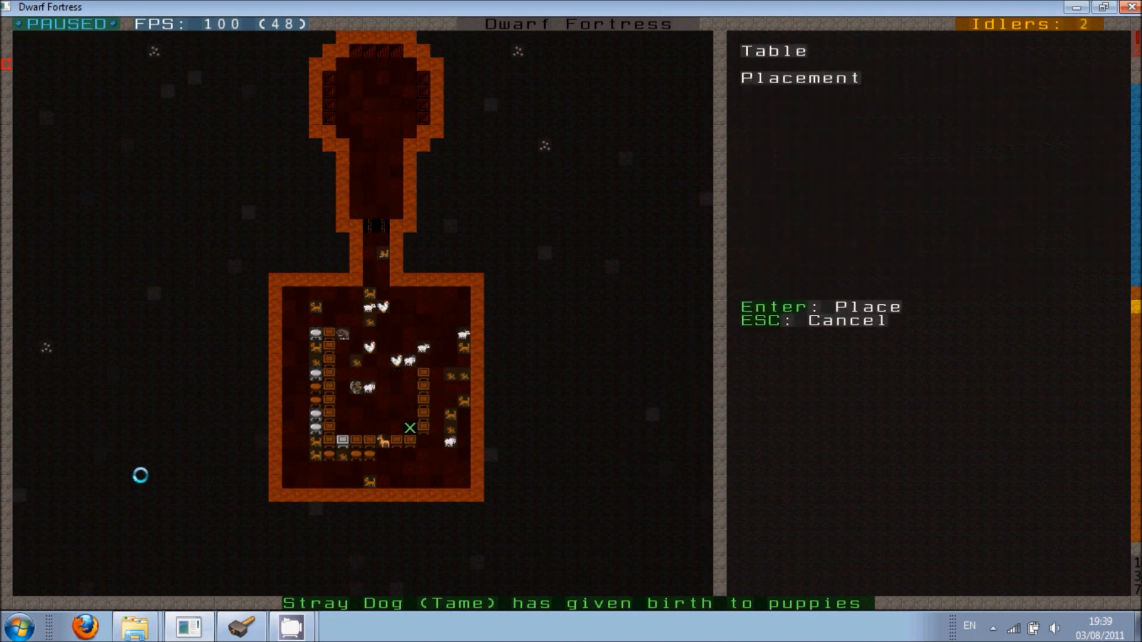
{"action": "key", "text": "enter"}
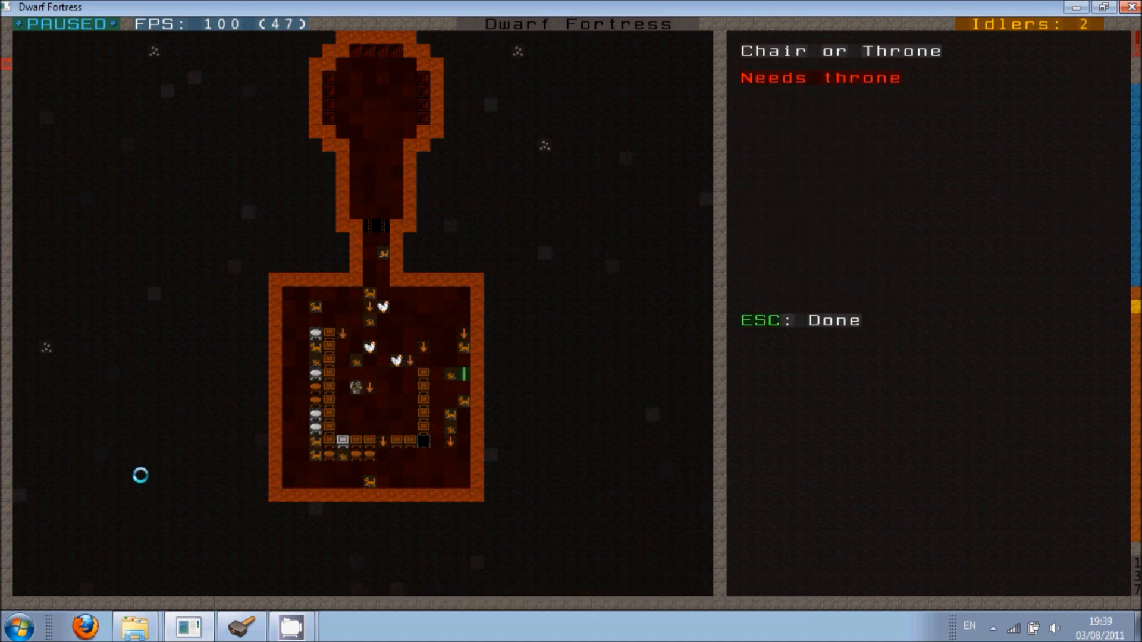
{"action": "key", "text": "Escape"}
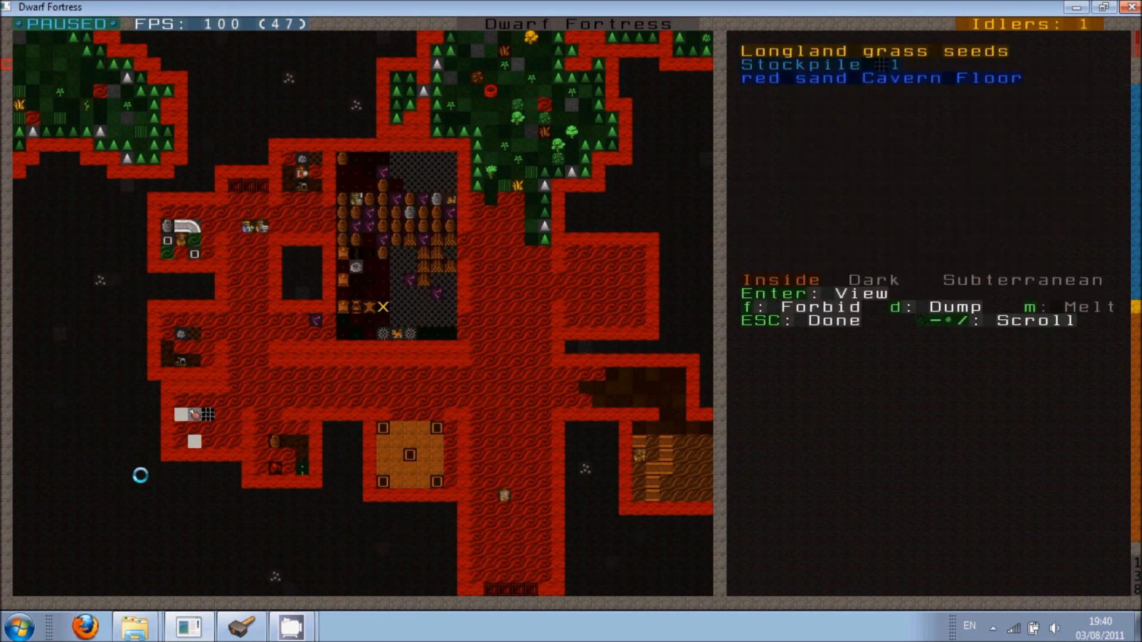
Queue another wooden item job at the carpenter's workshop and switch to Dwarf Therapist
{"action": "key", "text": "Escape"}
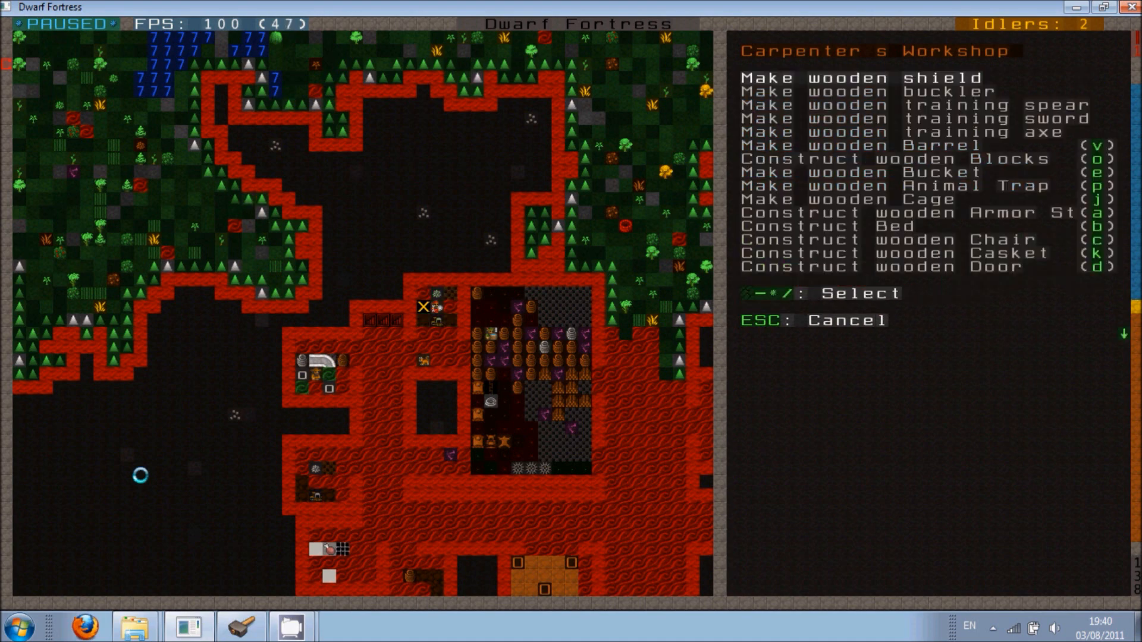
{"action": "key", "text": "Escape"}
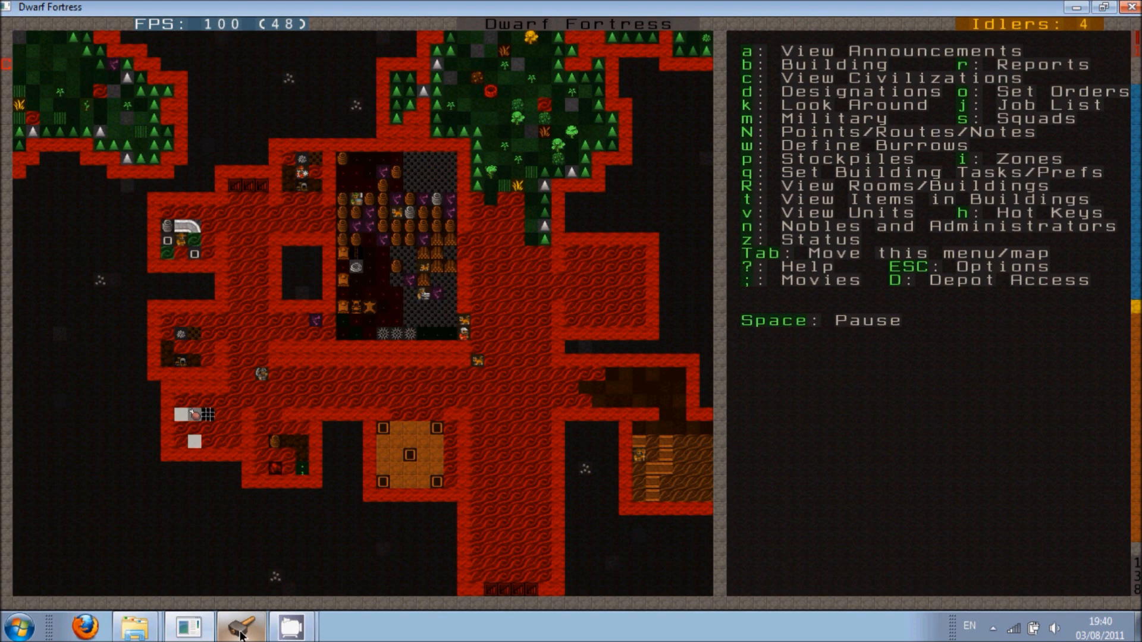
{"action": "left_click", "coordinate": [242, 627]}
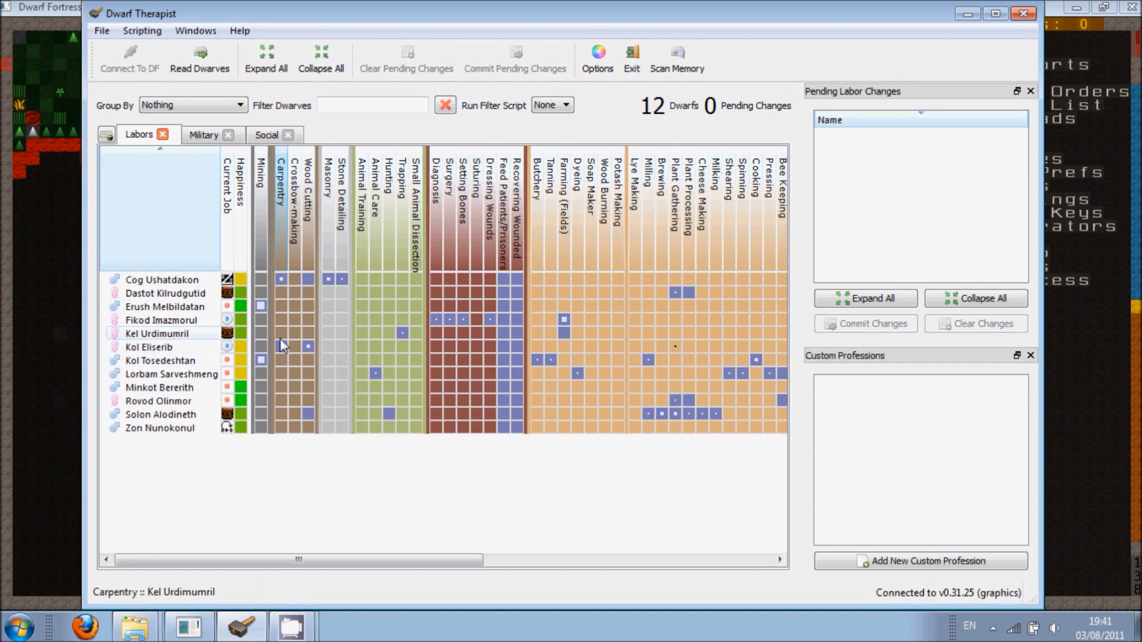
Read Dwarves so the labor grid lists all 21 dwarves including the new migrants
{"action": "left_click", "coordinate": [281, 333]}
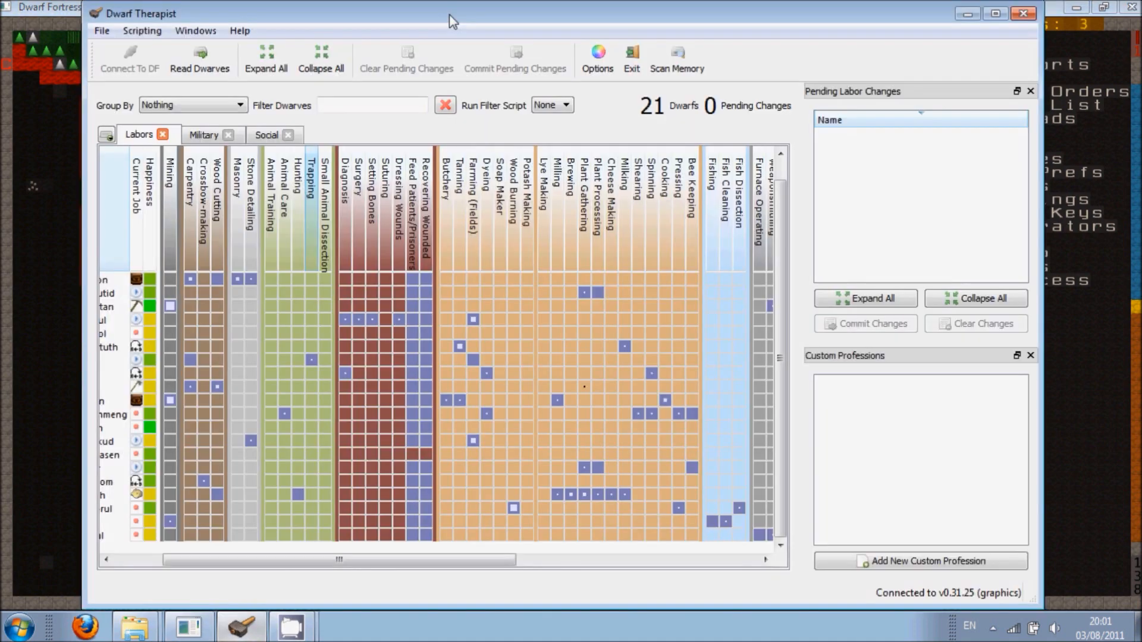
Scroll the Labors grid back to the start so all 21 dwarves' labors show
{"action": "left_click_drag", "start_coordinate": [336, 559], "coordinate": [407, 567]}
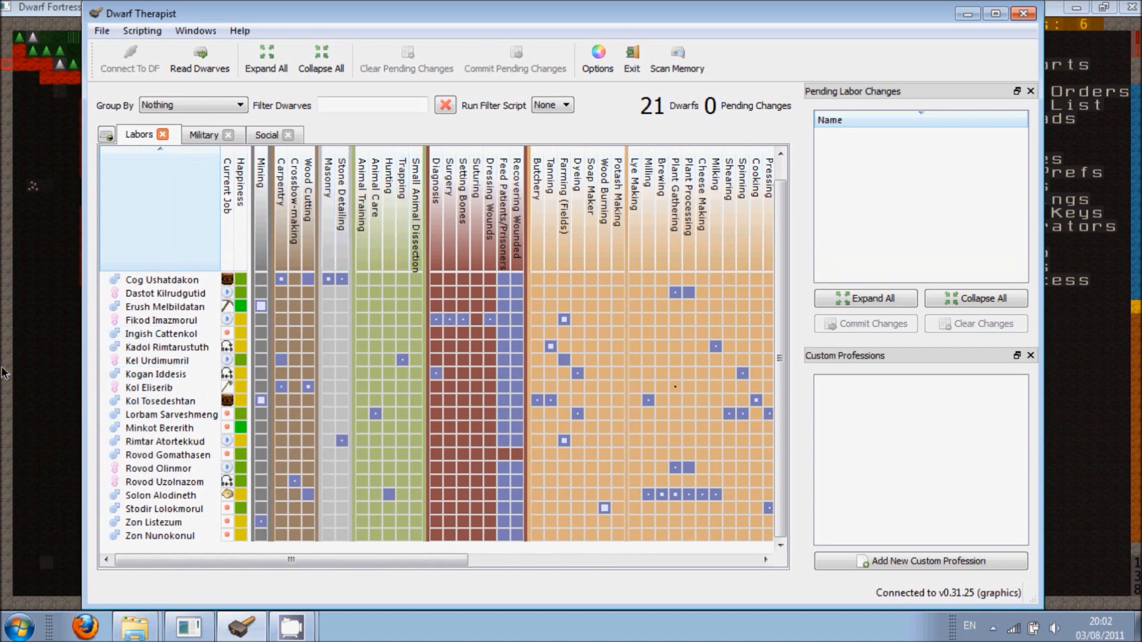
{"action": "mouse_move", "coordinate": [46, 336]}
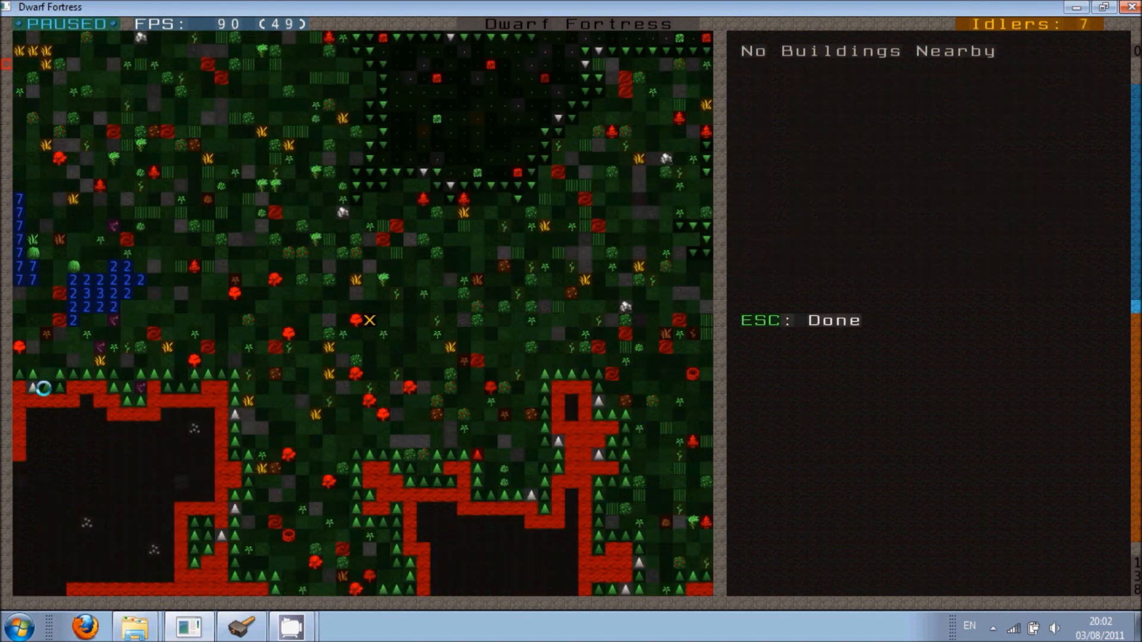
Go down one level and bring up the kitchen's two queued Prepare Easy Meal tasks
{"action": "scroll", "scroll_direction": "down", "scroll_amount": 3}
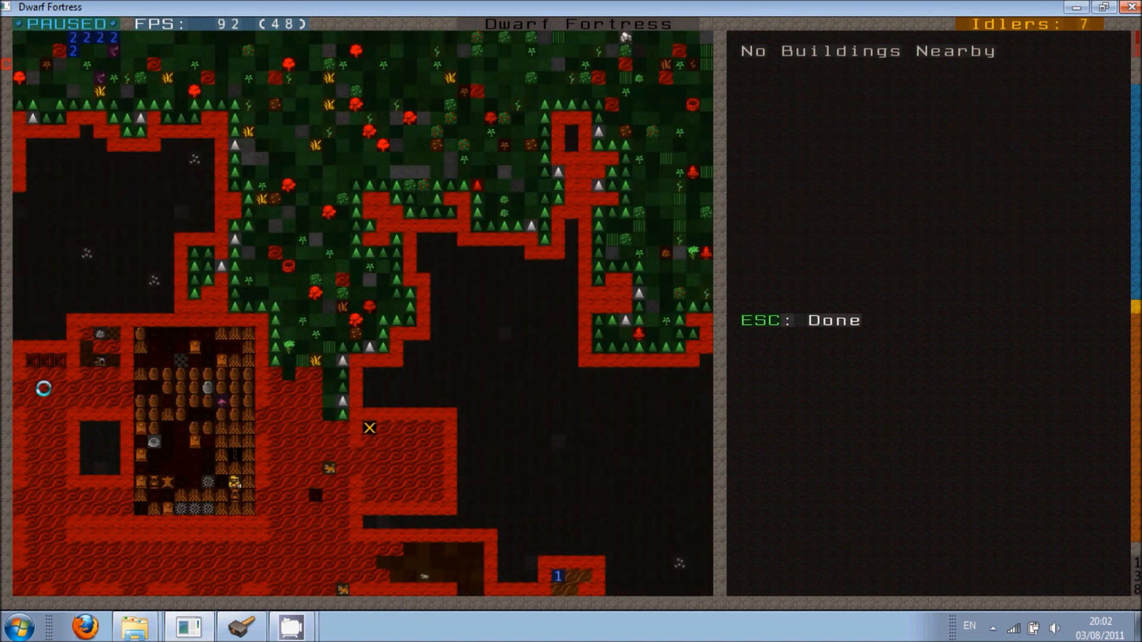
{"action": "key", "text": "Escape"}
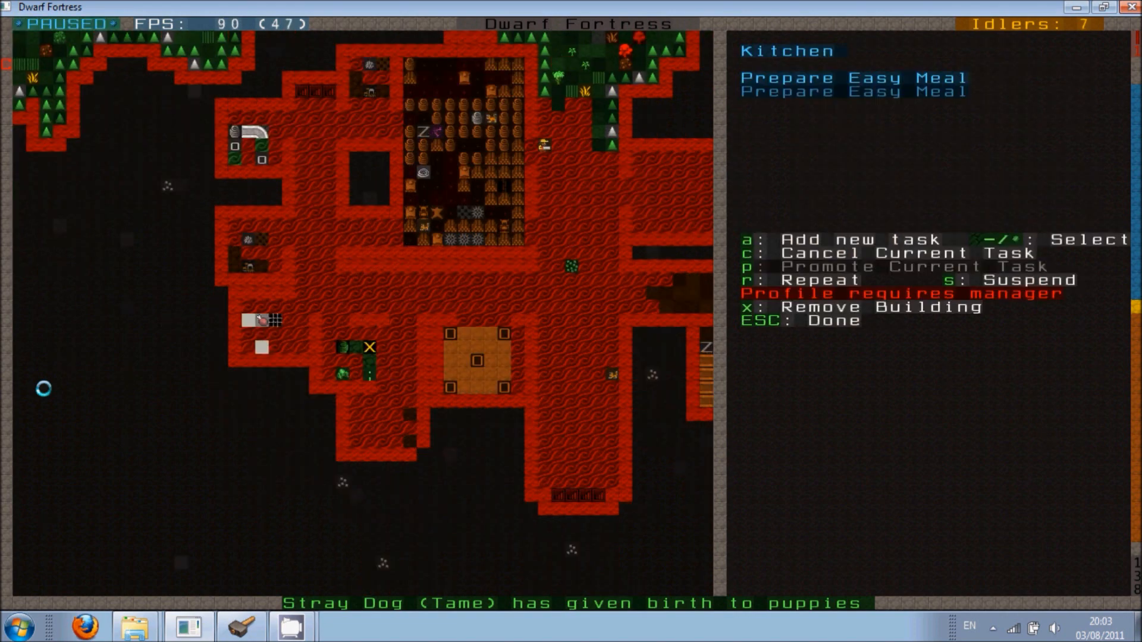
Leave the kitchen's task details and return to the 21-dwarf labor grid
{"action": "key", "text": "Escape"}
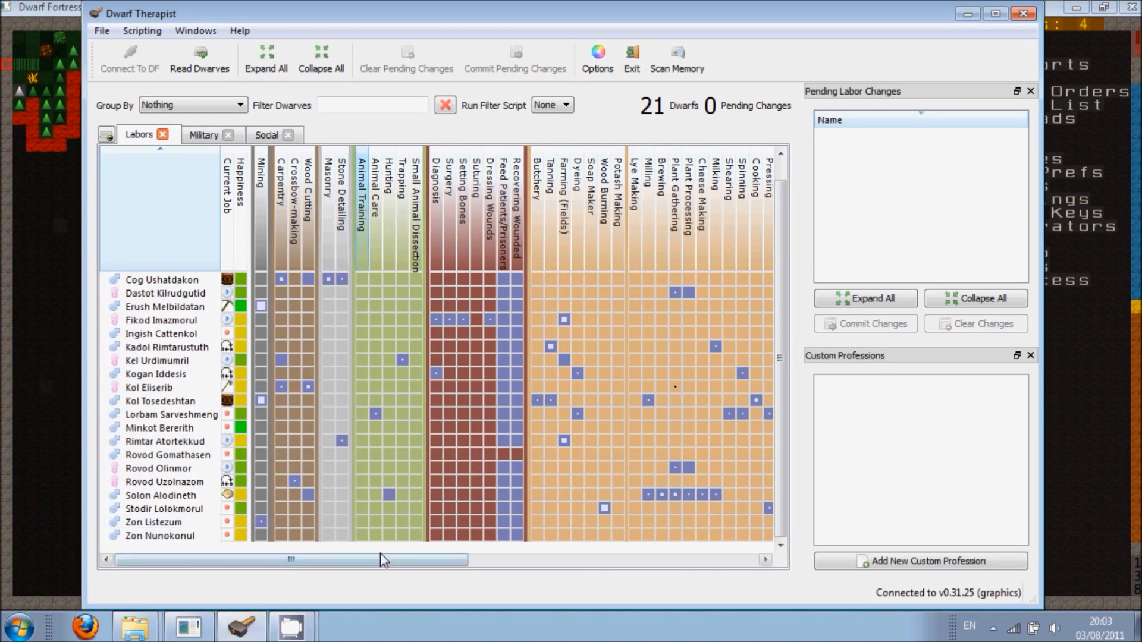
{"action": "mouse_move", "coordinate": [536, 401]}
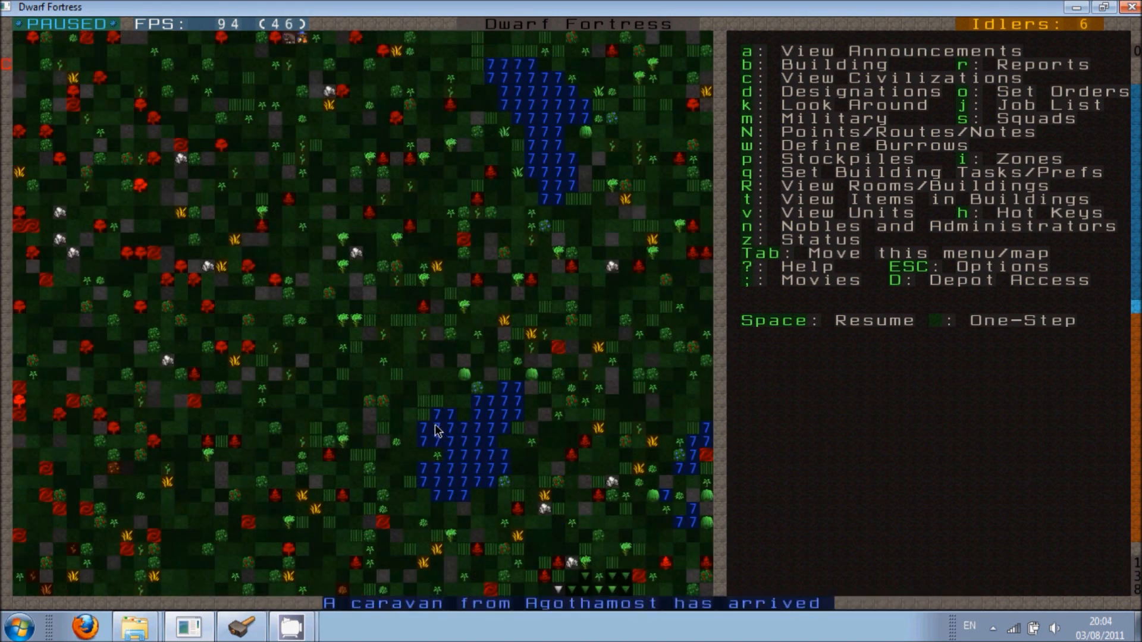
Unpause briefly so the Agothamost caravan enters the map, then pause again
{"action": "key", "text": "space"}
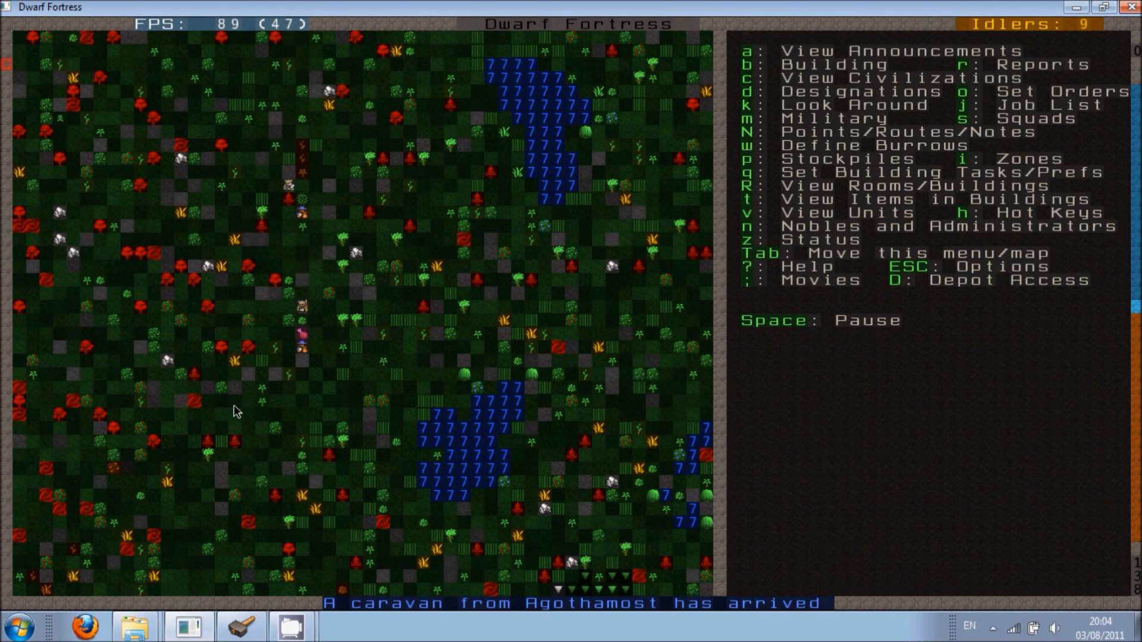
{"action": "key", "text": "space"}
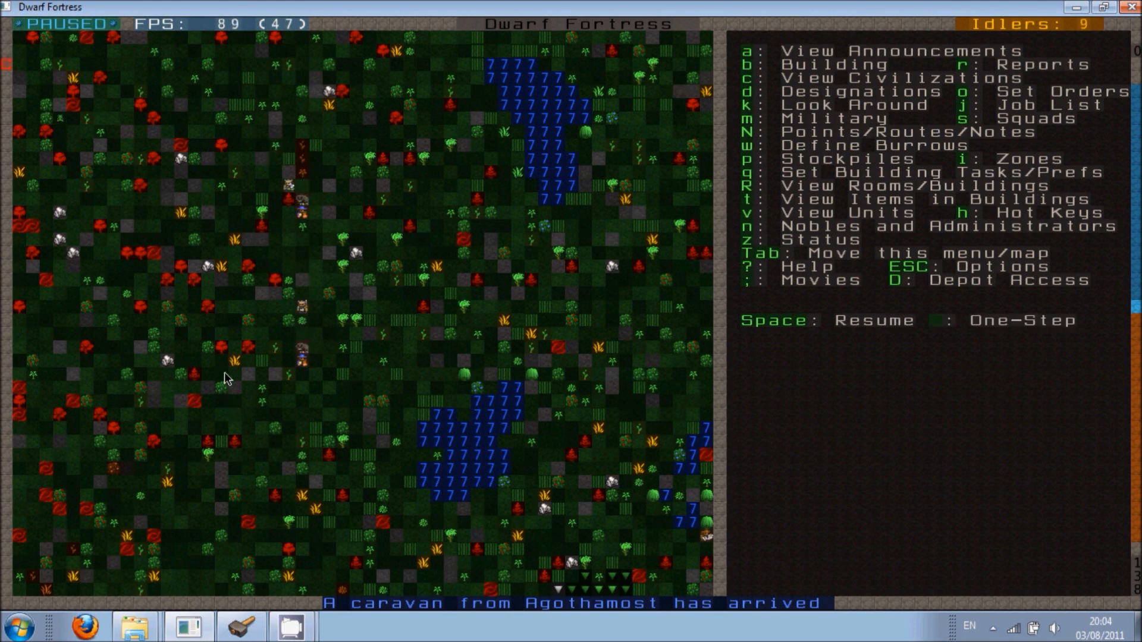